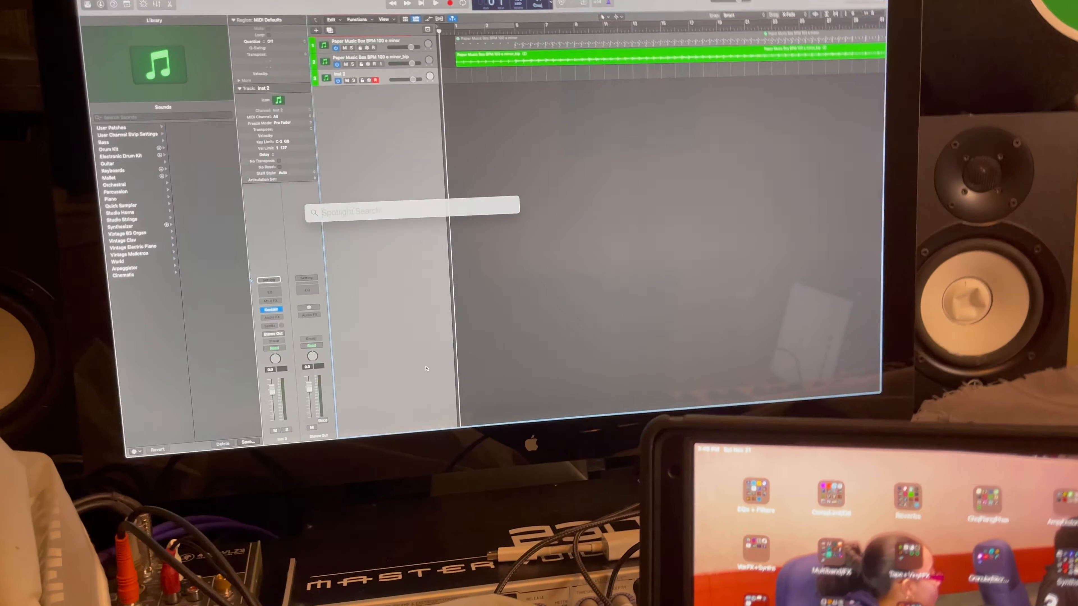
# Launch Audio MIDI Setup via Spotlight search for "aud" to view the MIDI Studio devices
pyautogui.write('aud')
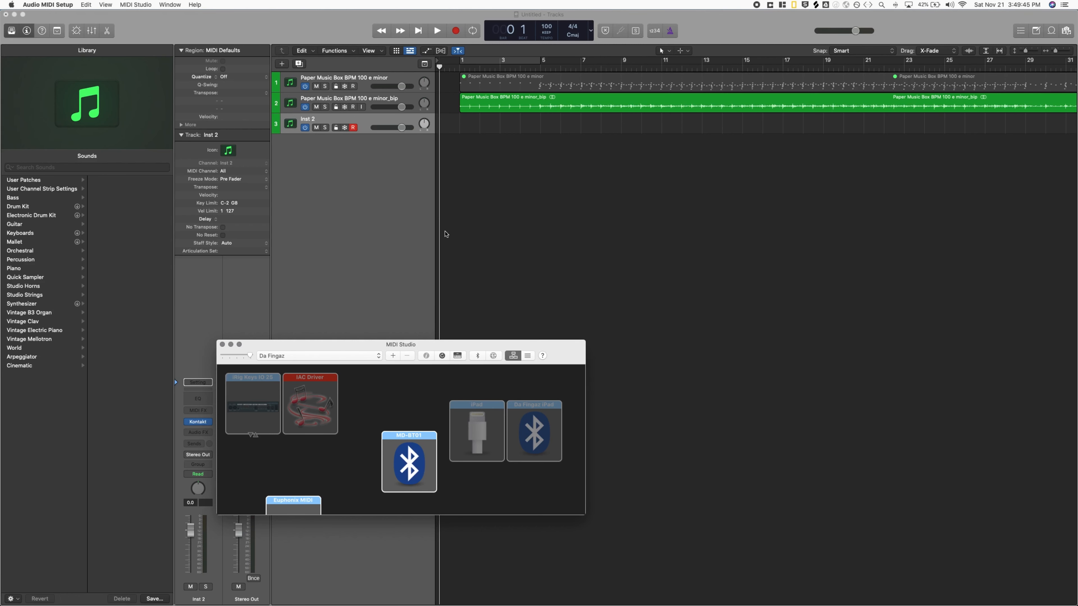
pyautogui.moveTo(434, 284)
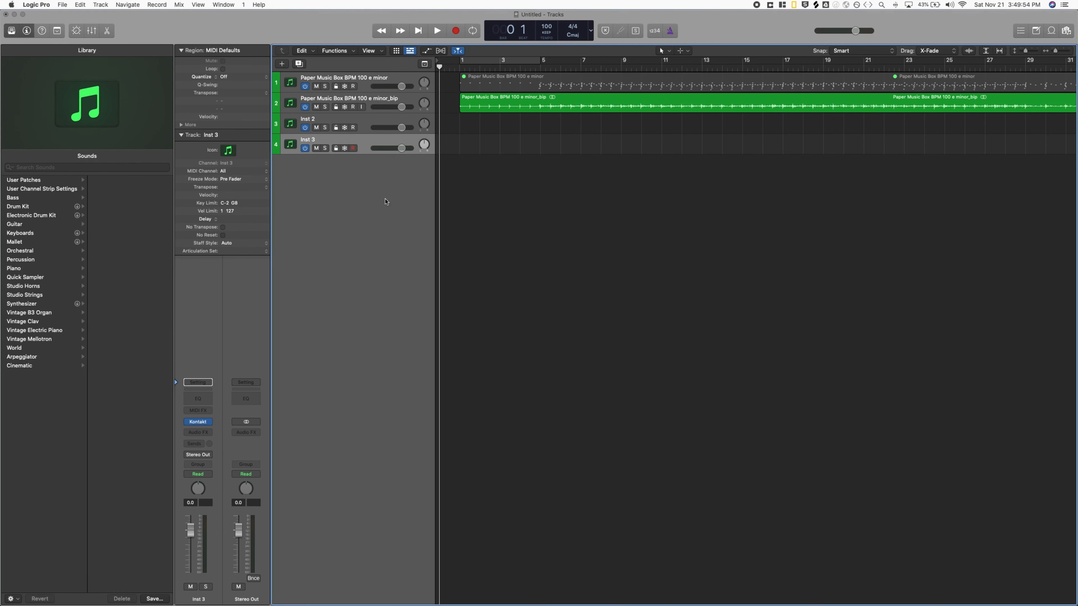
# Arm the new Inst 3 software instrument track for recording so it receives incoming MIDI
pyautogui.click(352, 147)
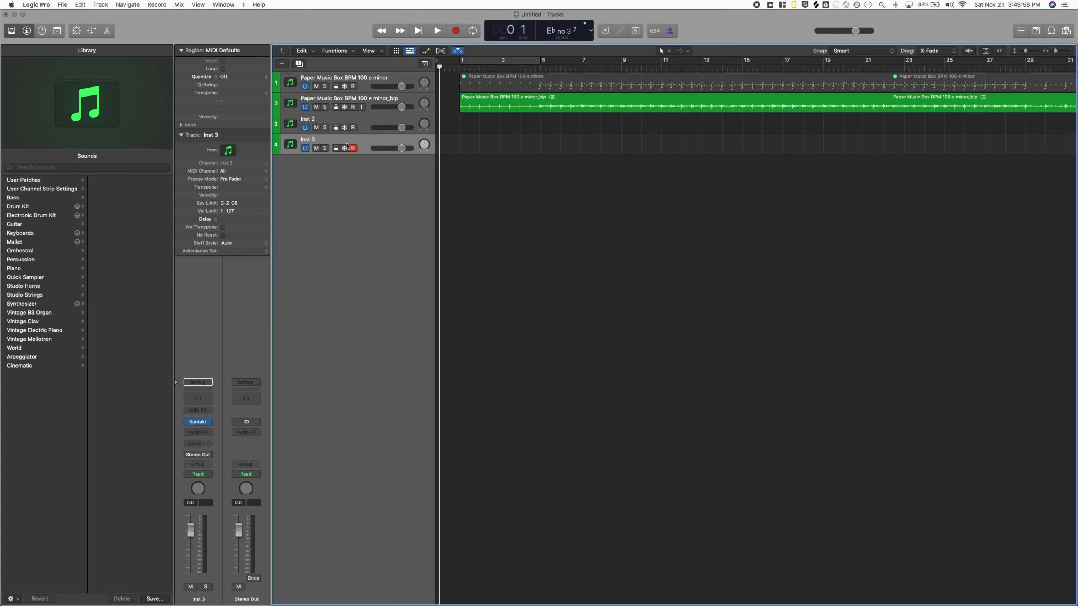
pyautogui.moveTo(347, 148)
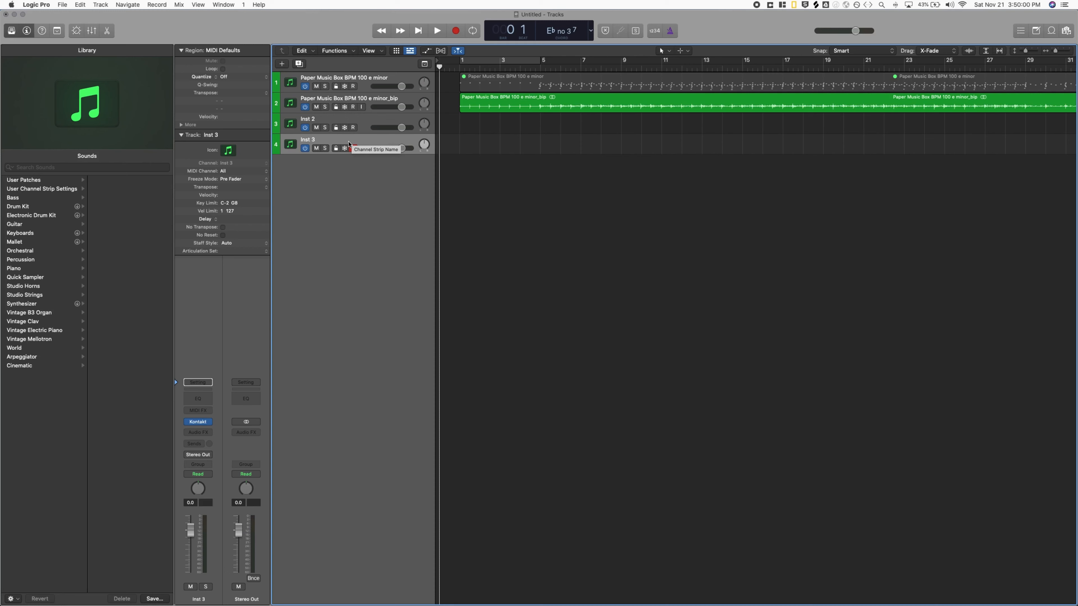